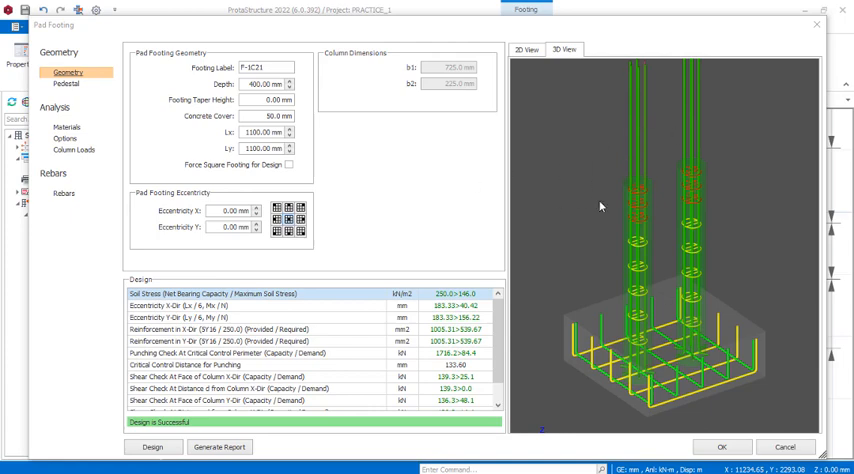
mouse_move(100, 207)
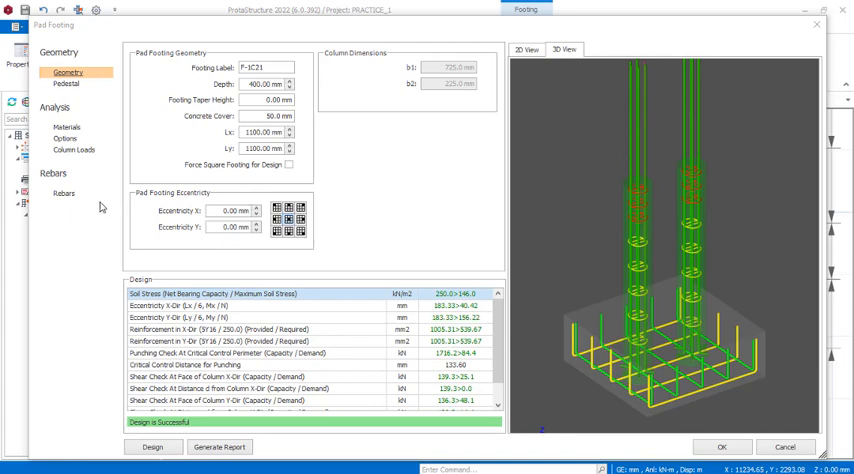
mouse_move(690, 238)
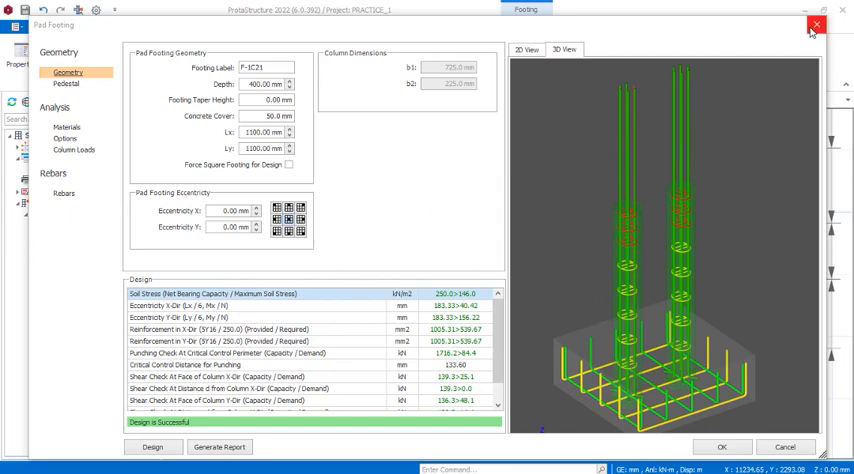
- Close the F-1C21 footing design and bring up Storey Operations from Building Setout
click(816, 24)
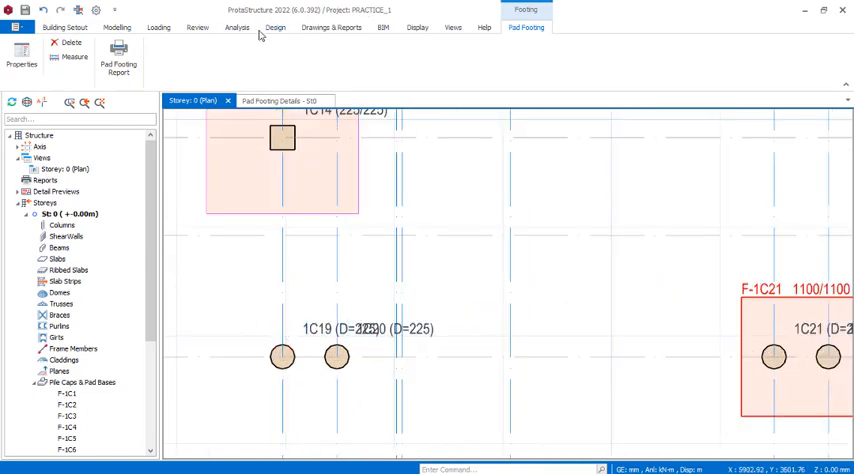
mouse_move(165, 290)
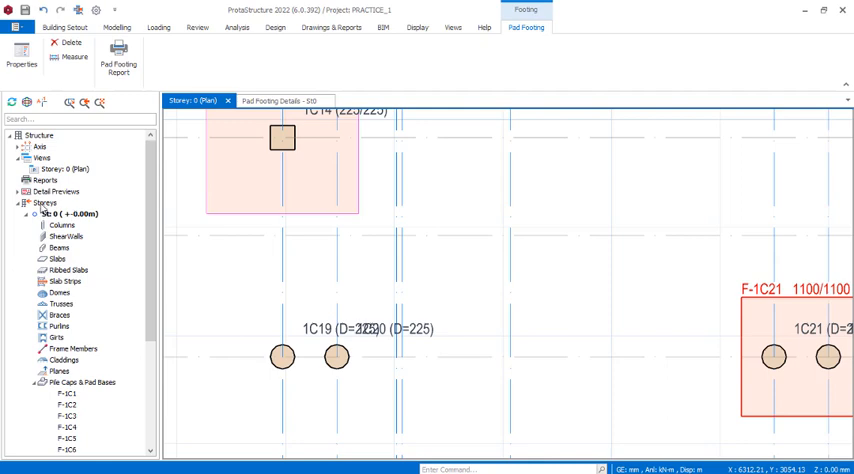
click(237, 27)
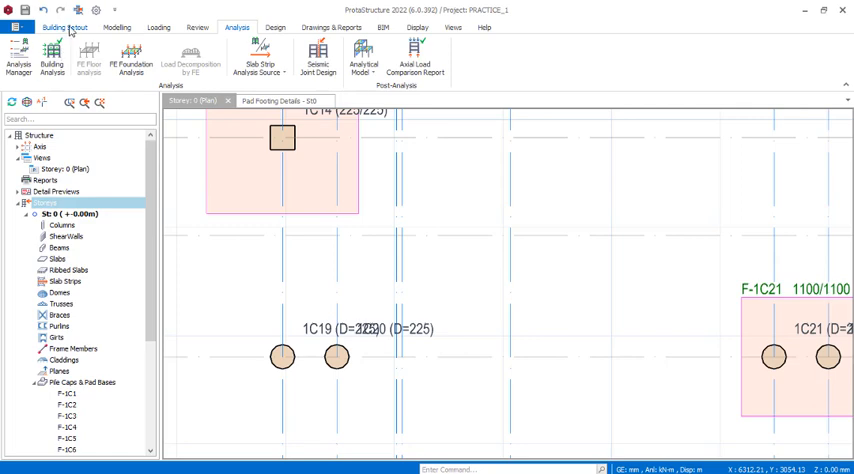
click(65, 27)
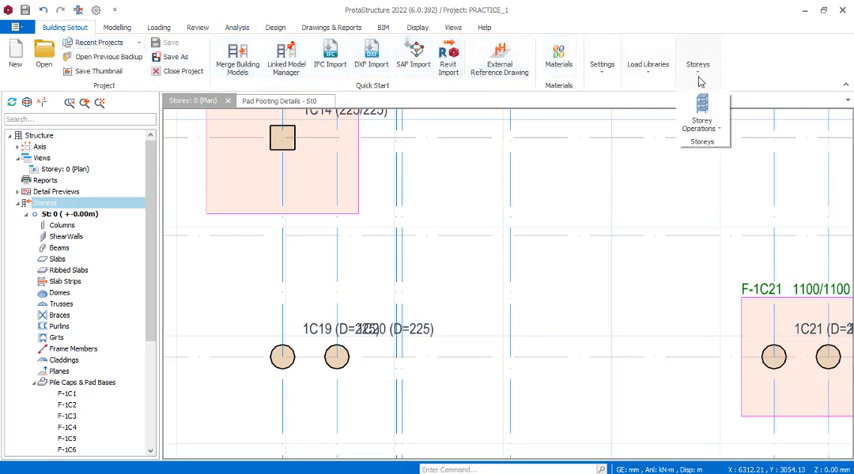
click(701, 125)
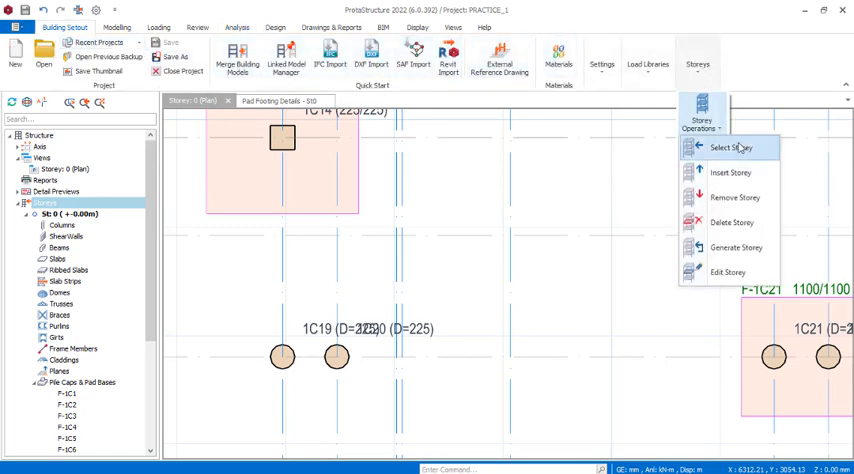
mouse_move(735, 272)
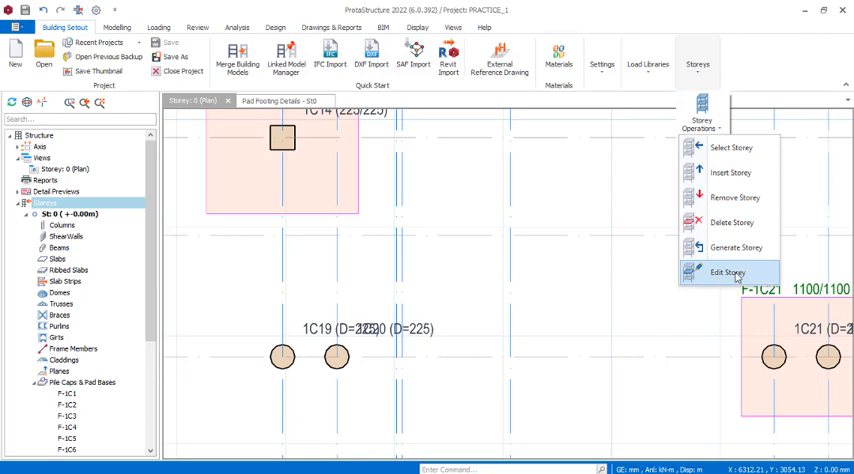
- Open Edit Storey and select the 1st Storey Bottom Level value for review
click(730, 272)
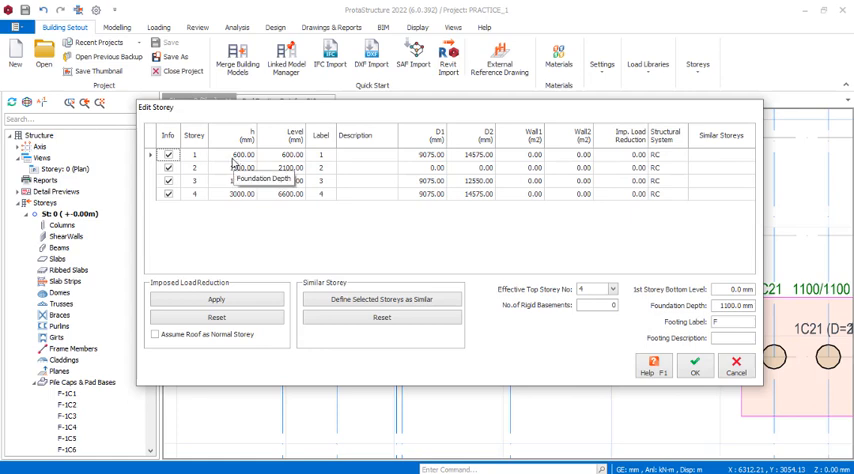
mouse_move(231, 163)
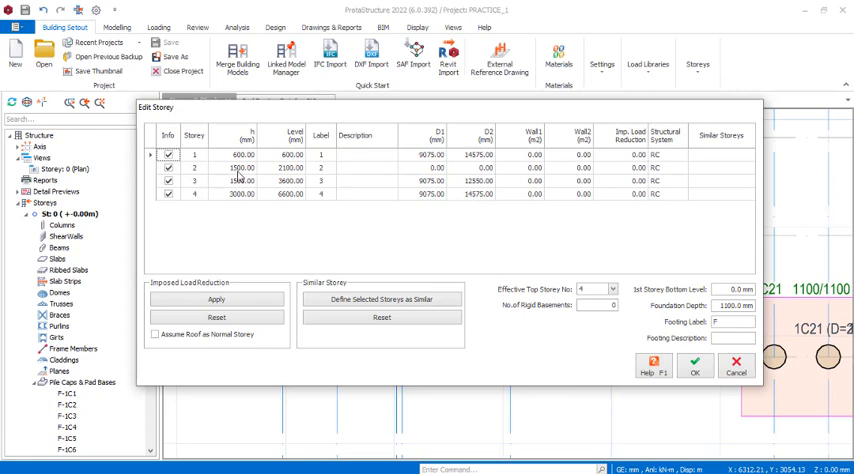
mouse_move(240, 180)
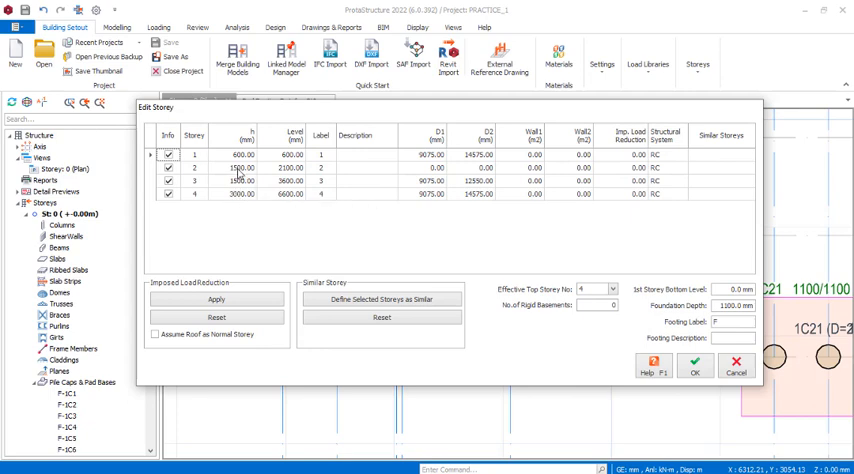
mouse_move(240, 172)
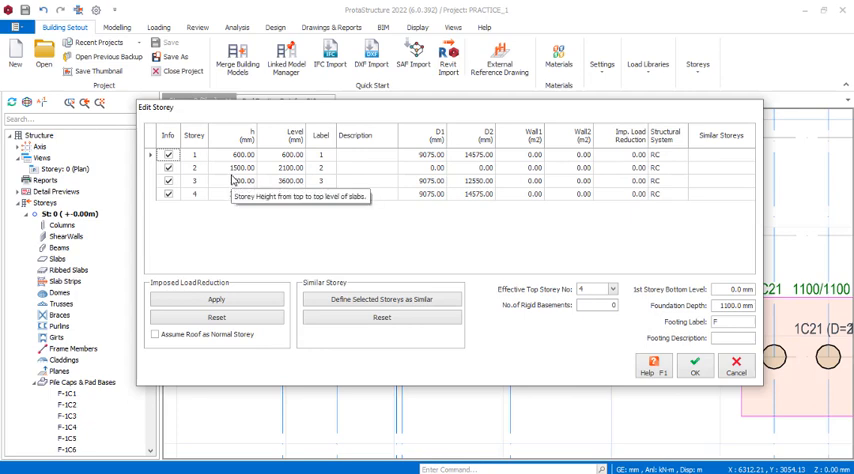
mouse_move(242, 178)
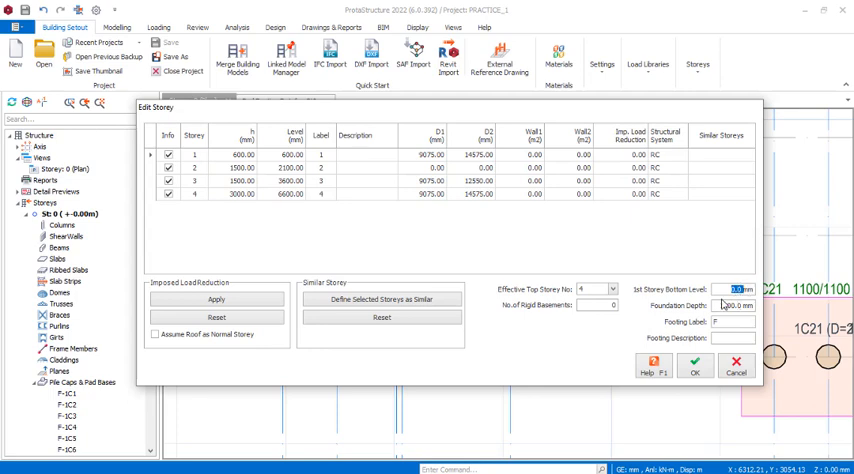
click(725, 305)
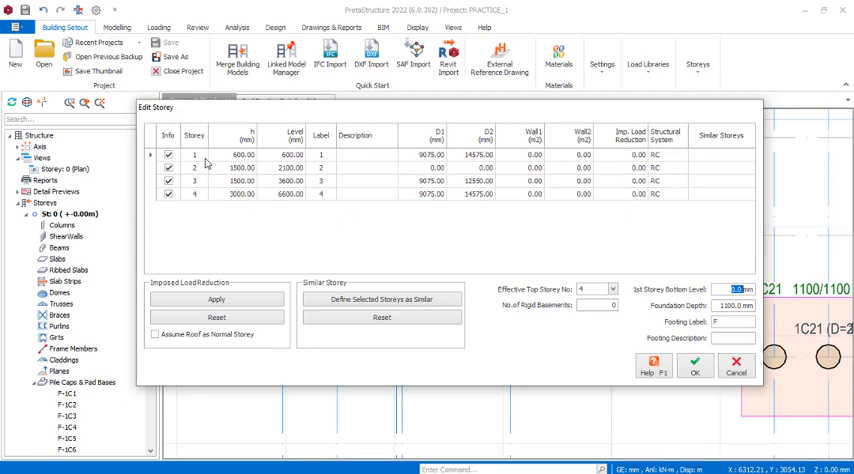
mouse_move(200, 179)
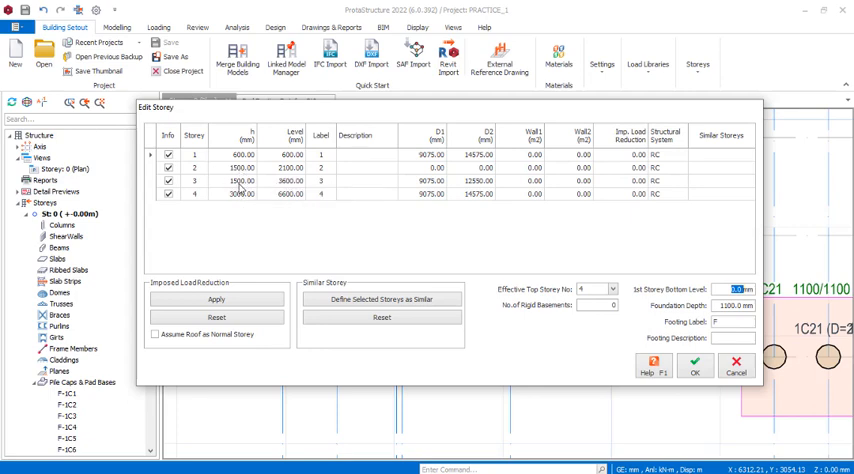
mouse_move(240, 196)
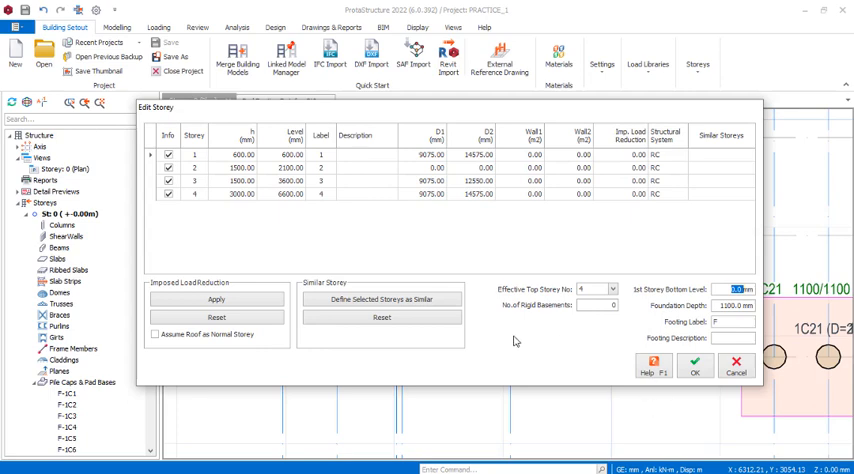
mouse_move(697, 367)
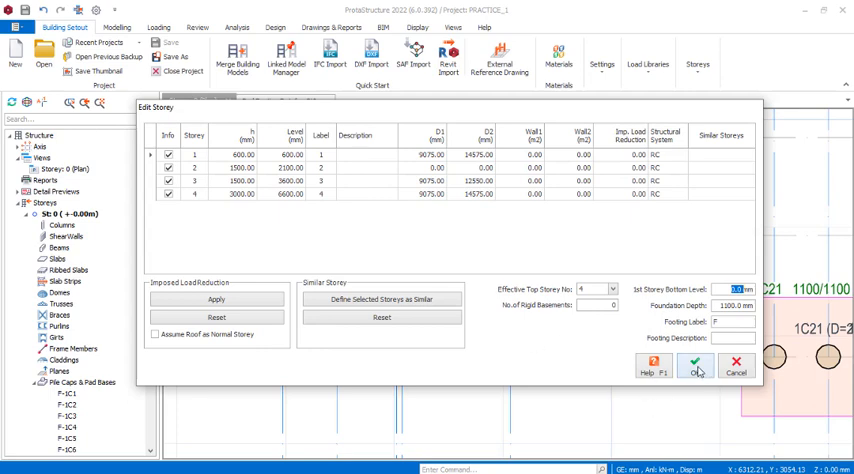
- Confirm the storey levels (+0.60, +2.10, +3.60, +6.60 m) despite the warning and pick column 1C20
click(695, 368)
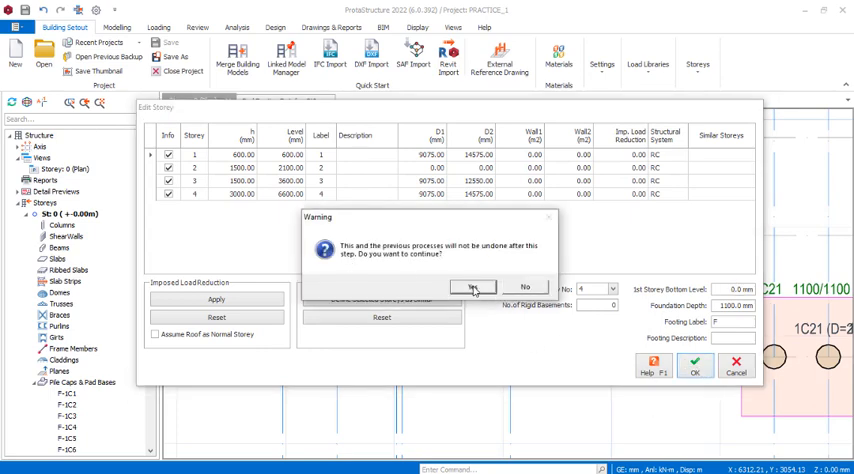
click(472, 287)
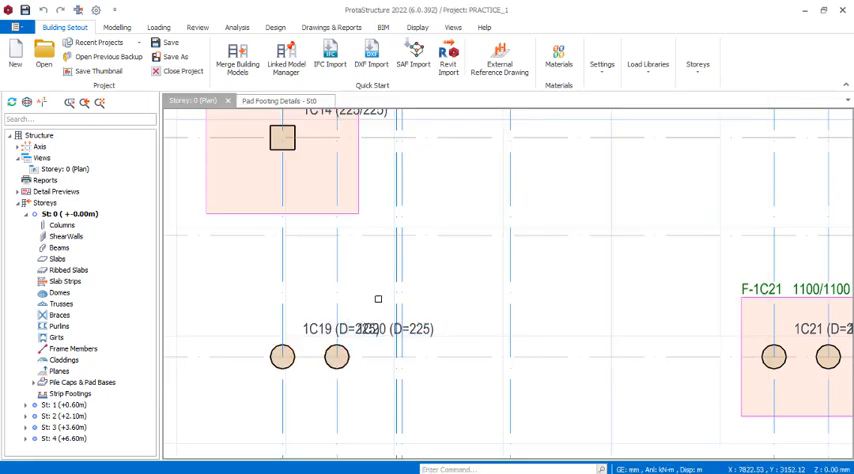
click(282, 356)
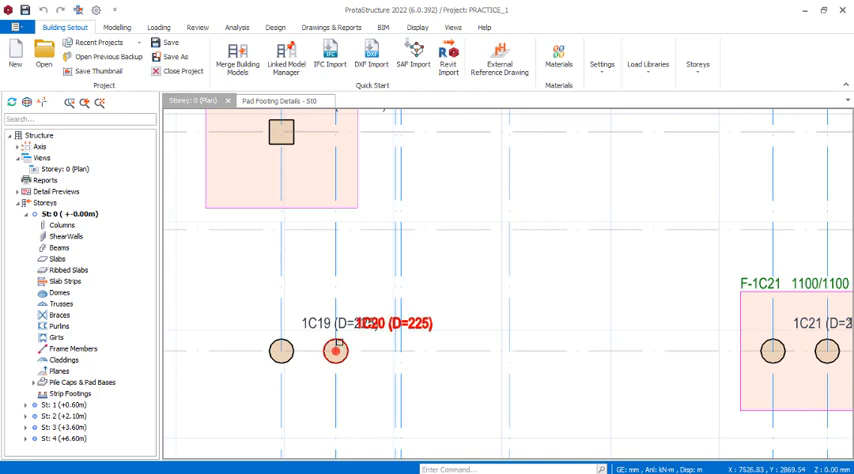
mouse_move(335, 350)
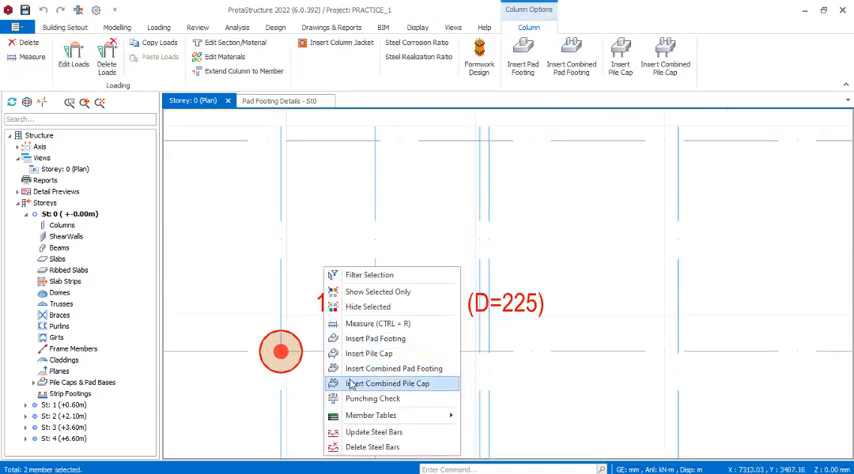
mouse_move(390, 368)
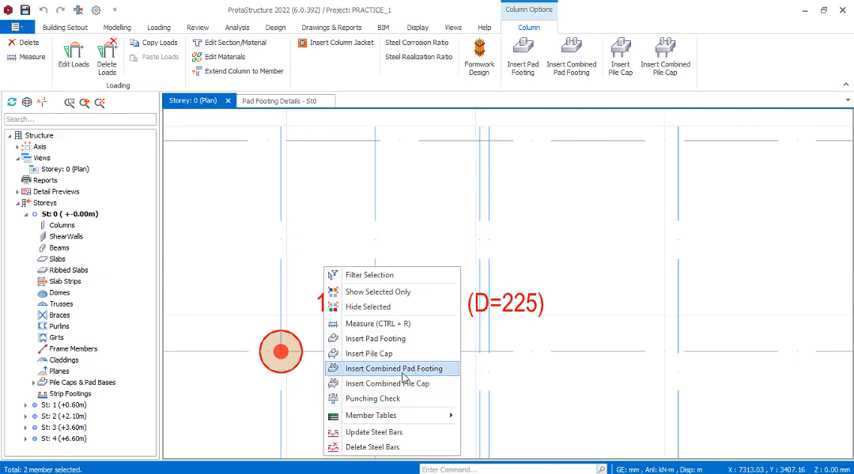
- Insert a combined pad footing under circular columns 1C19 and 1C20
click(392, 368)
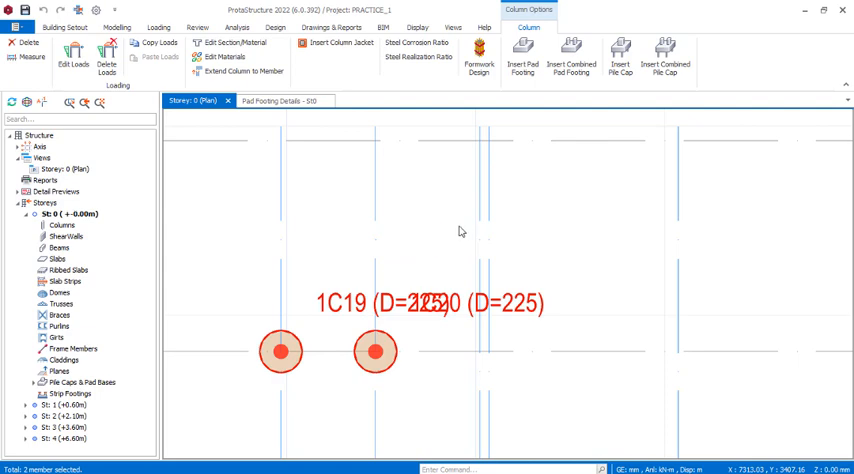
mouse_move(319, 372)
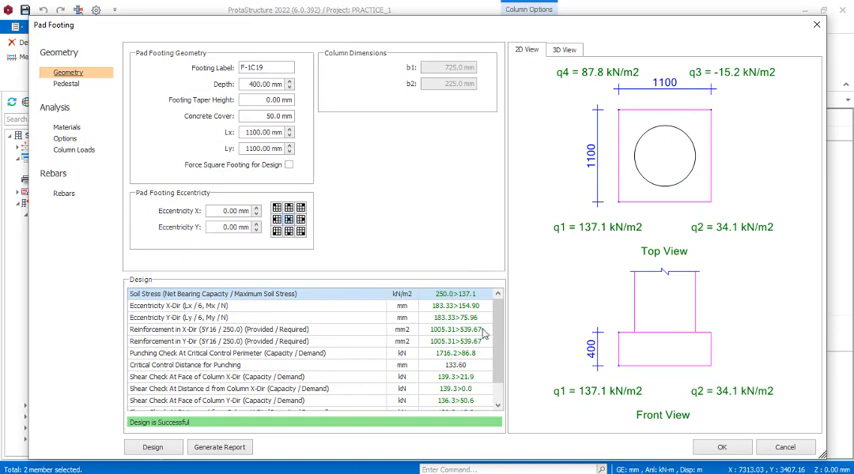
mouse_move(530, 200)
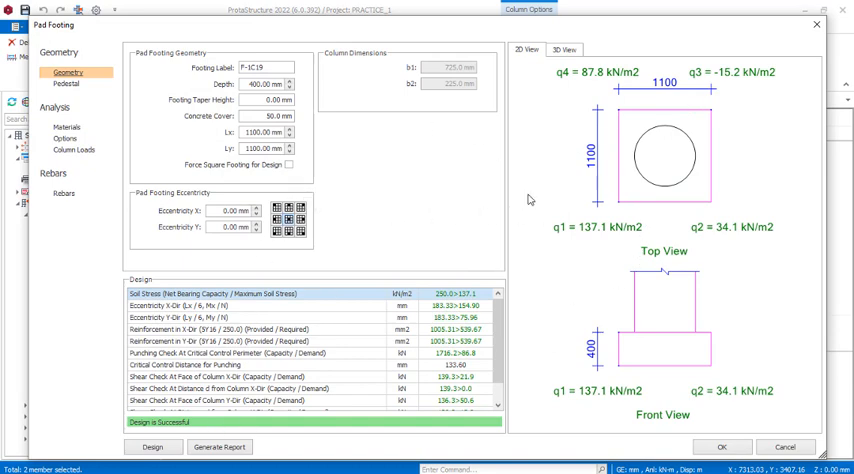
- Preview footing F-1C19's reinforcement in the 3D View
click(564, 49)
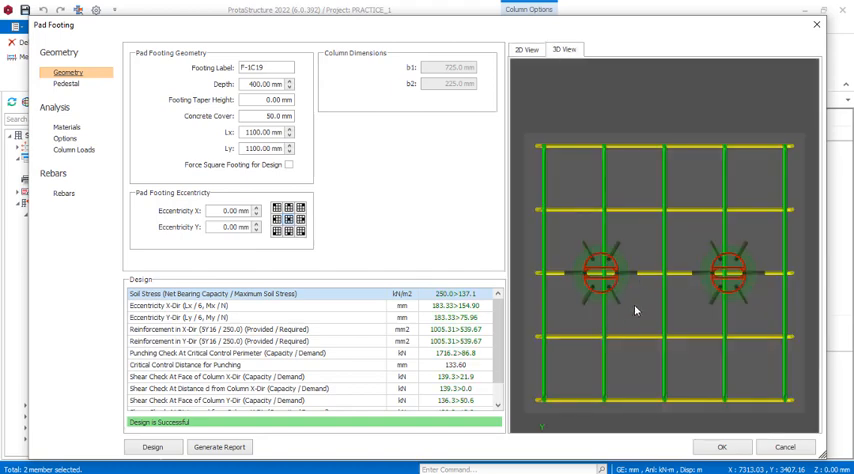
mouse_move(659, 374)
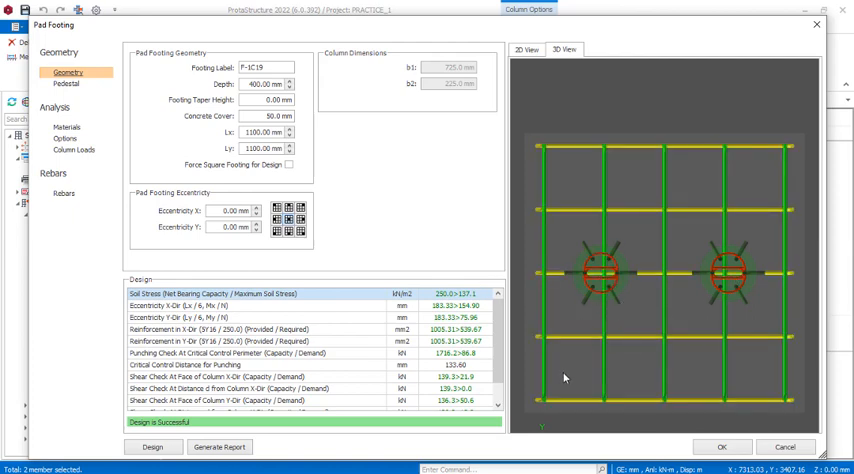
mouse_move(568, 364)
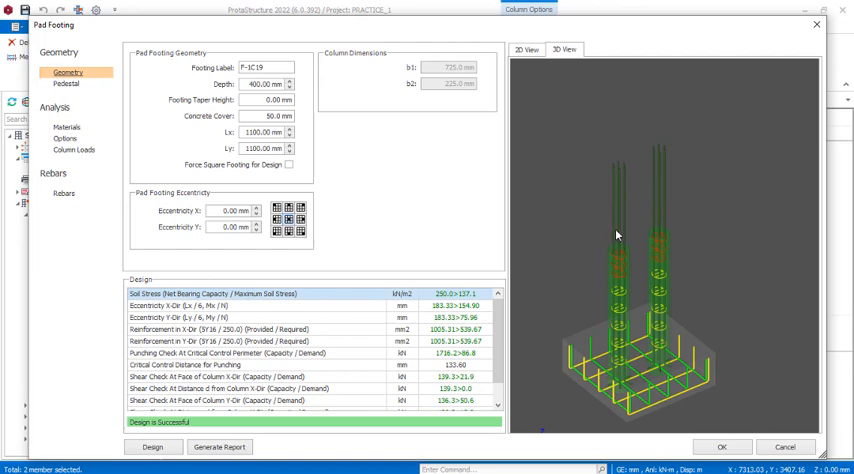
mouse_move(630, 223)
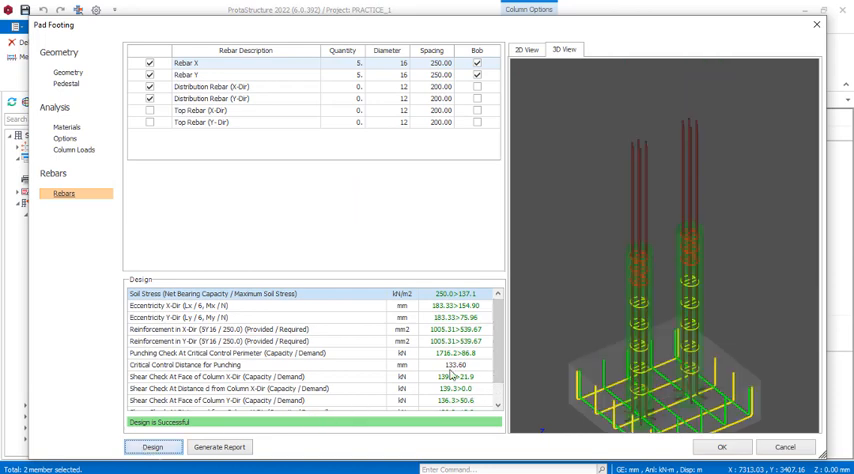
scroll(down, 3)
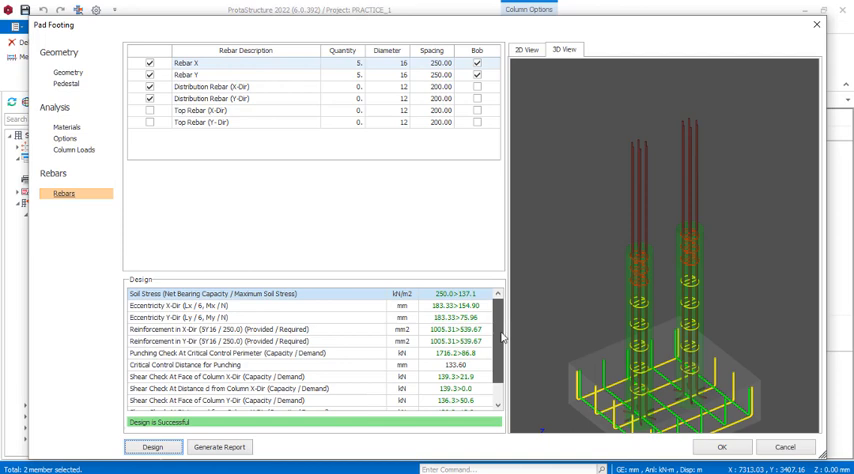
scroll(down, 3)
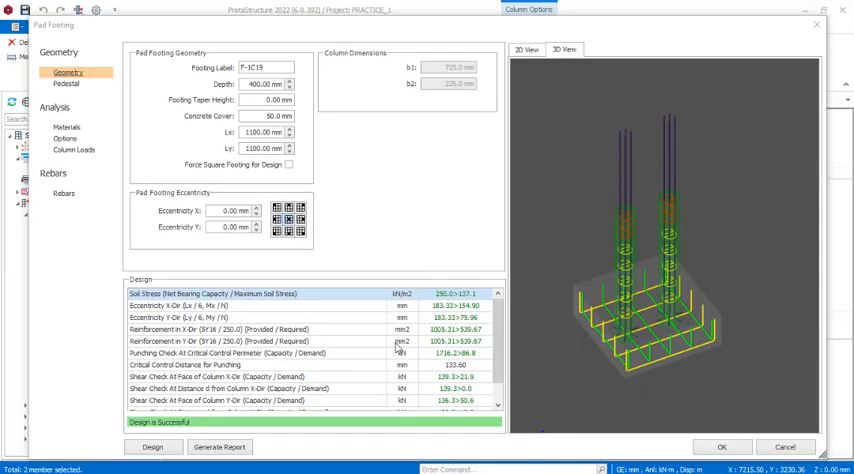
scroll(down, 3)
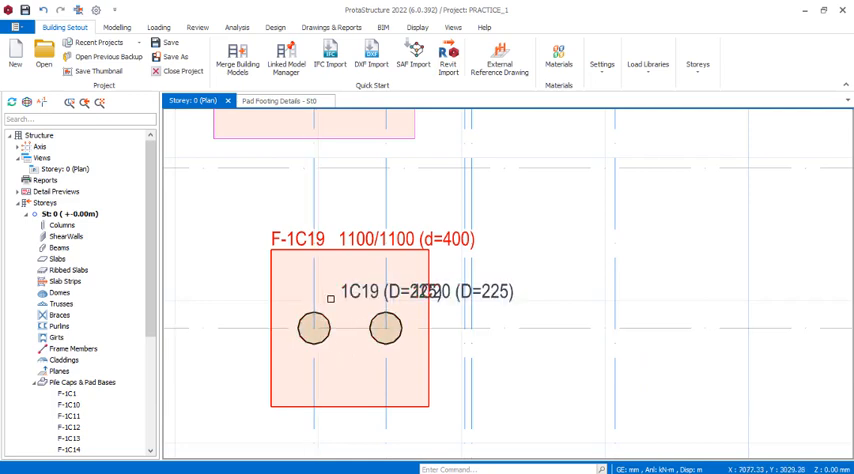
- Reopen footing F-1C19's design showing 16 mm bars at 250 mm and 12 mm distribution bars
click(315, 328)
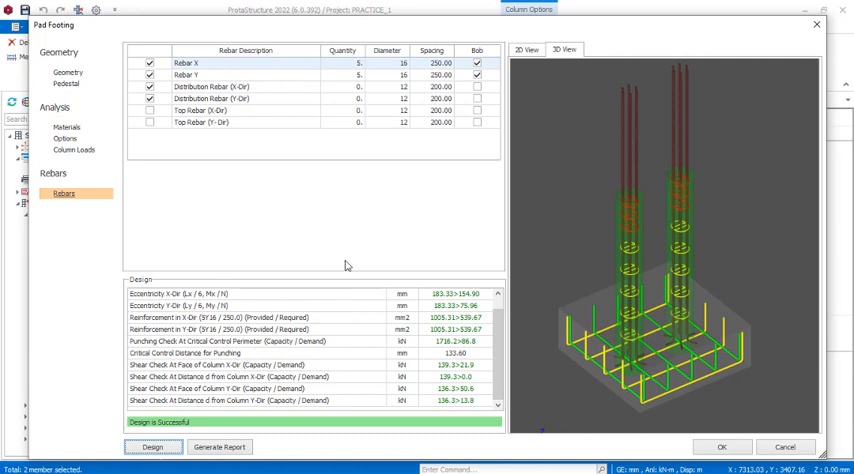
mouse_move(81, 177)
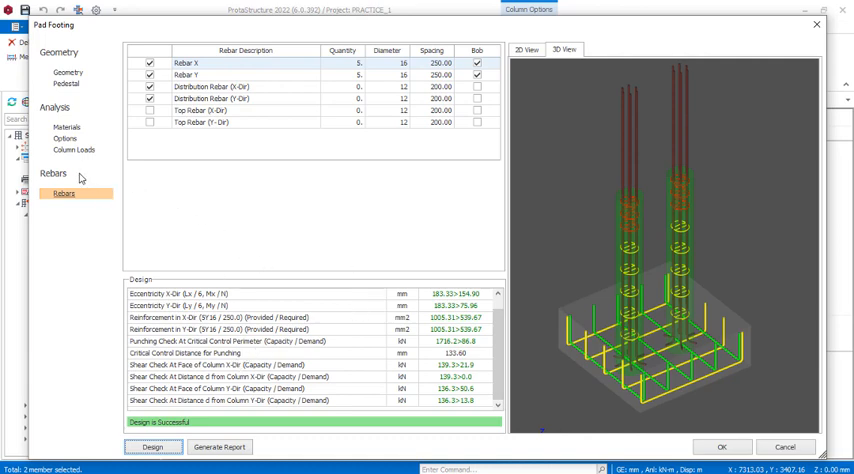